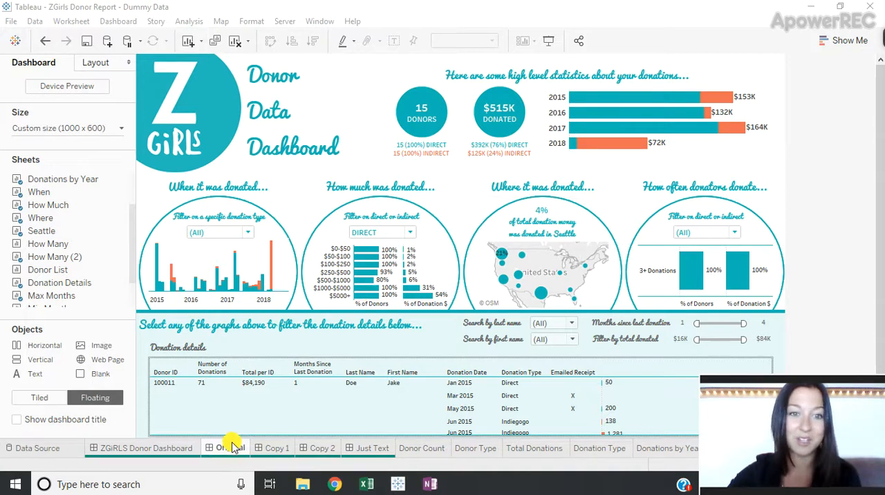
- Bring up the context menu on the Original dashboard tab
right_click(224, 448)
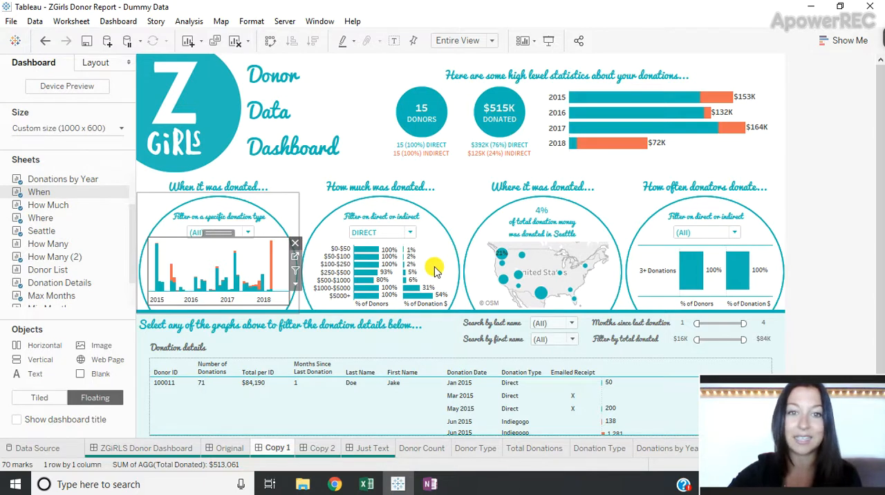
mouse_move(436, 279)
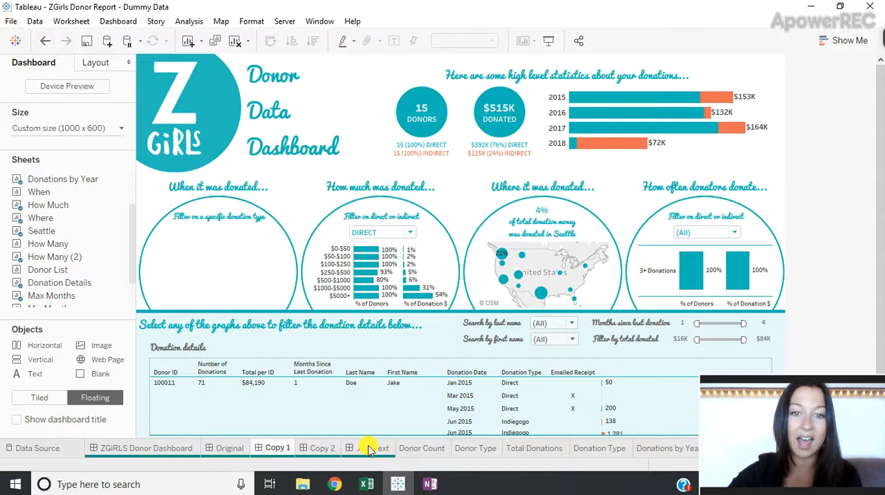
- Switch to the Just Text dashboard showing only titles, labels and teal circles
left_click(373, 448)
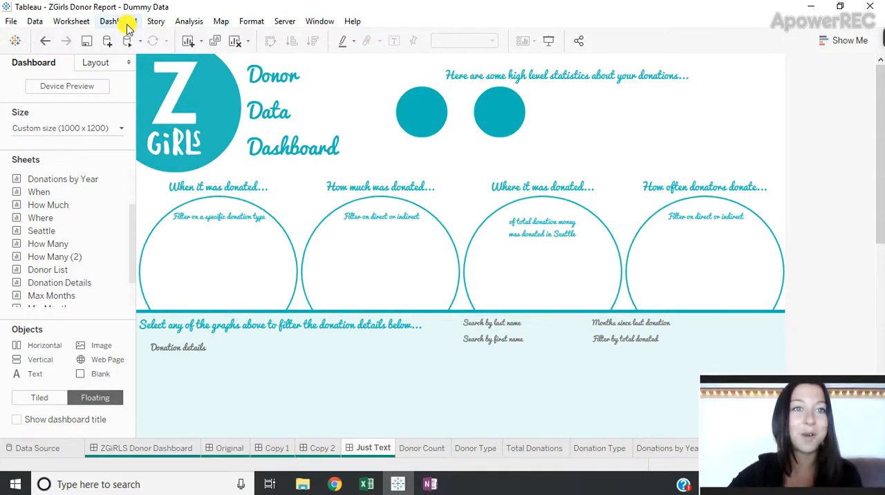
- Dismiss the Dashboard menu and switch to the Copy 2 donor dashboard
left_click(117, 20)
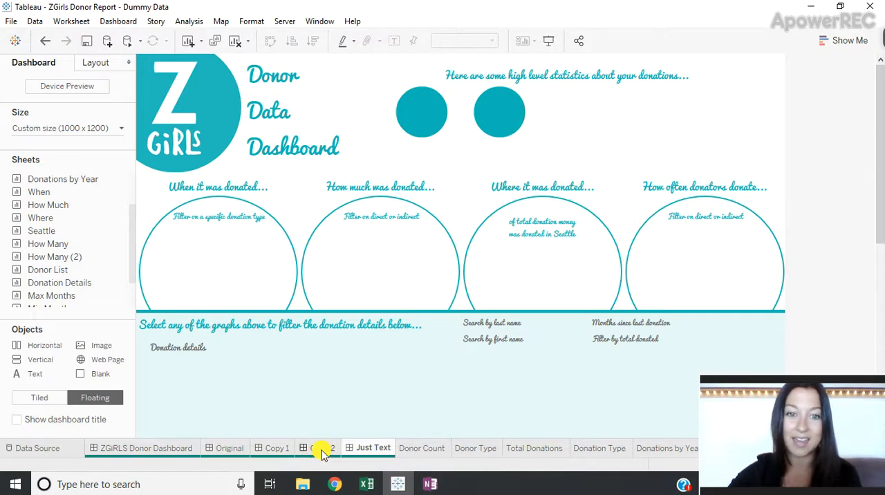
left_click(317, 448)
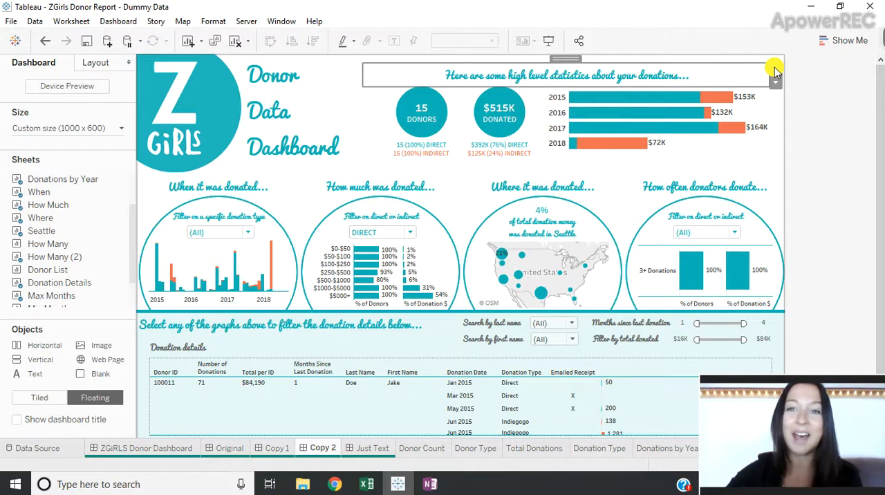
mouse_move(712, 169)
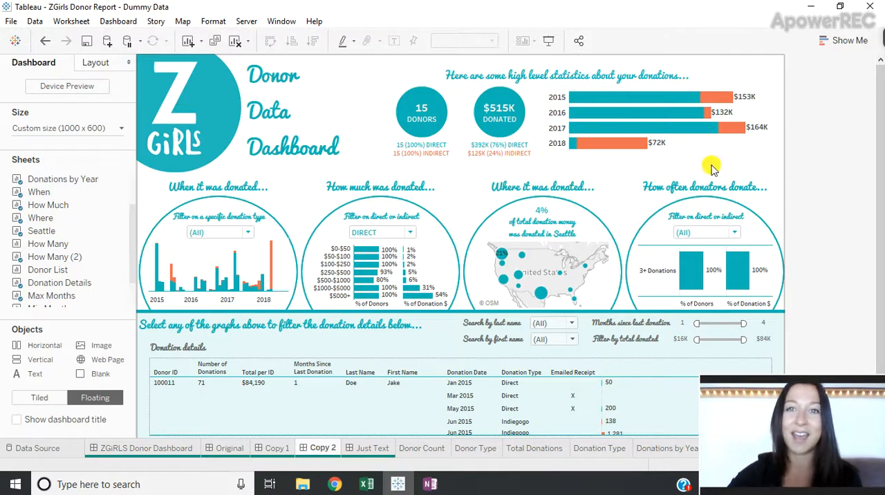